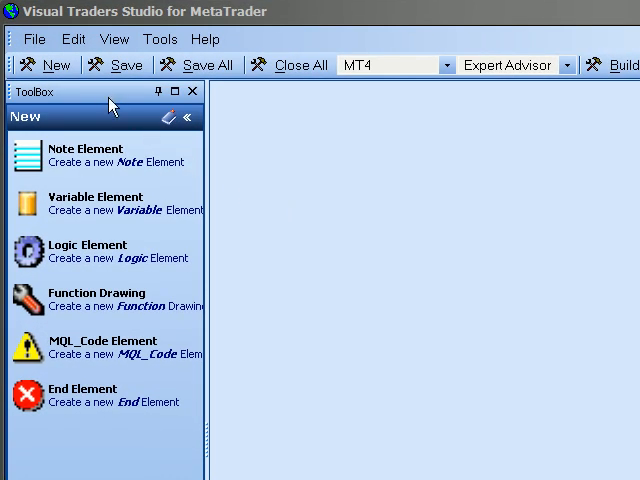
Step: Create a new system from the CrossOverSystem template
click(44, 64)
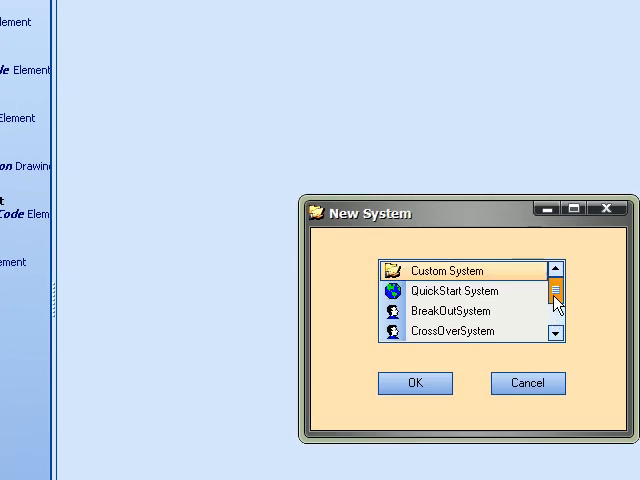
click(460, 330)
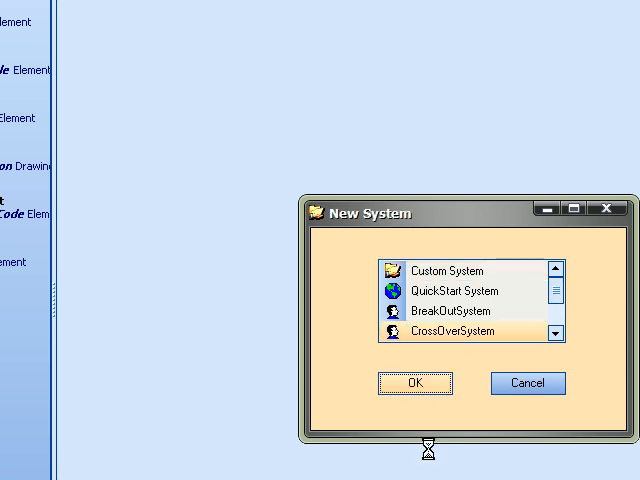
click(414, 383)
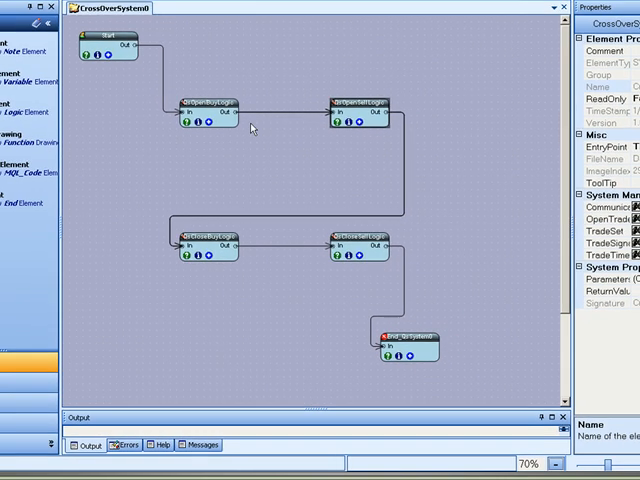
Step: Open QsOpenBuyLogic and inspect SlowMa1 settings, cancelling without changes
click(213, 103)
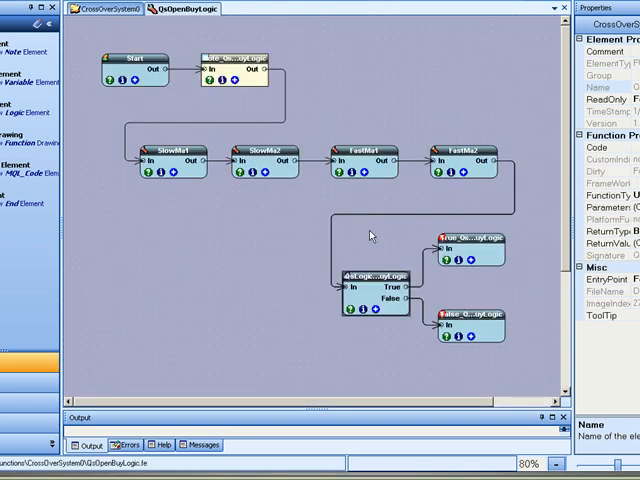
mouse_move(175, 175)
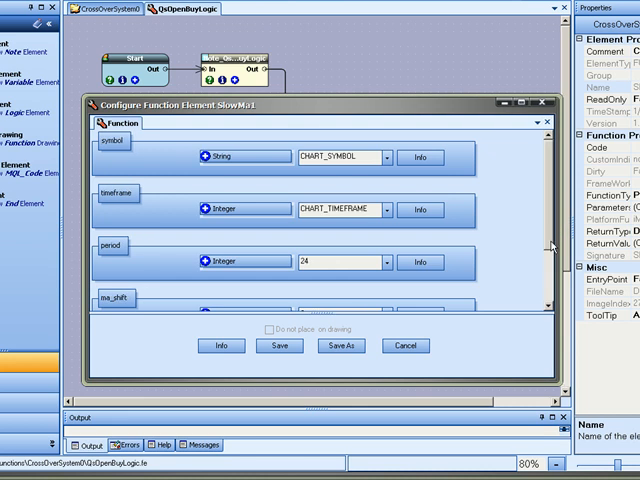
scroll(down, 3)
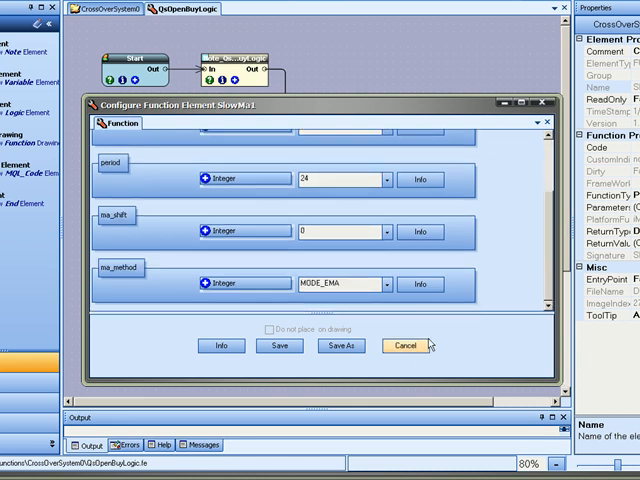
click(405, 345)
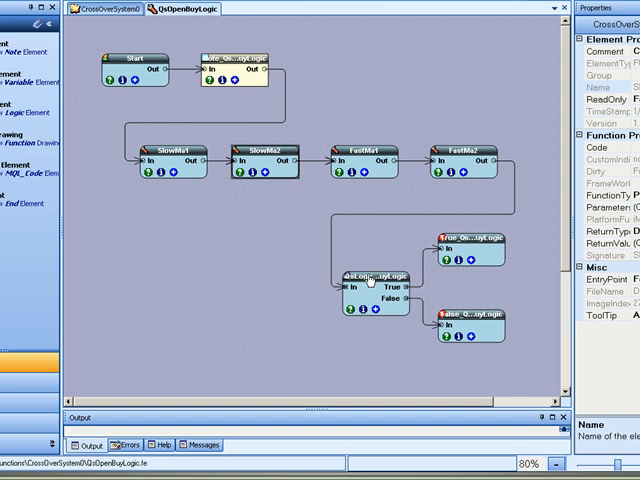
mouse_move(390, 332)
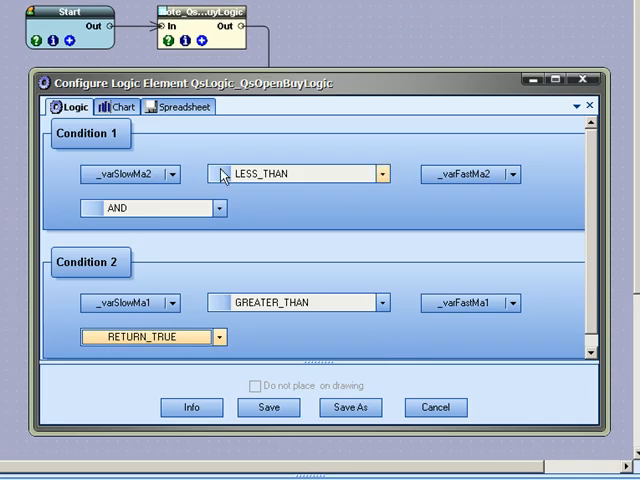
mouse_move(303, 169)
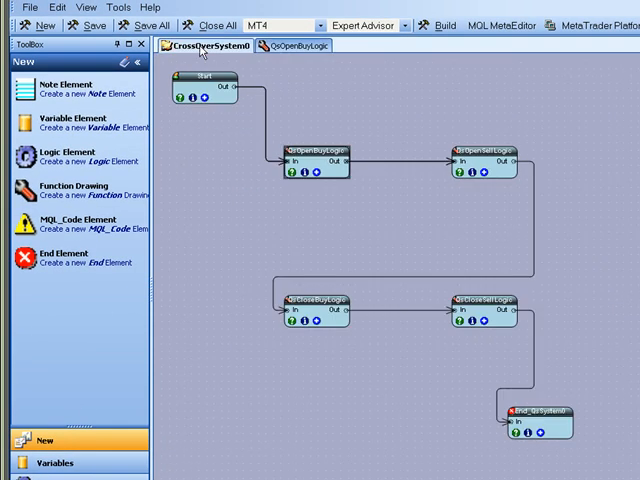
Step: Open the QsOpenSellLogic drawing in its own tab
double_click(485, 160)
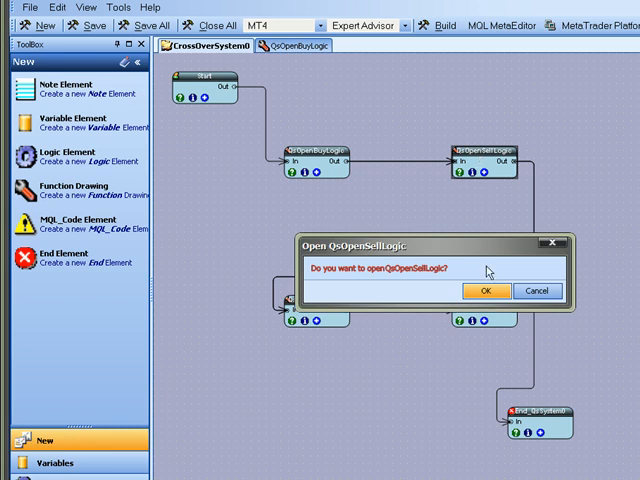
click(485, 291)
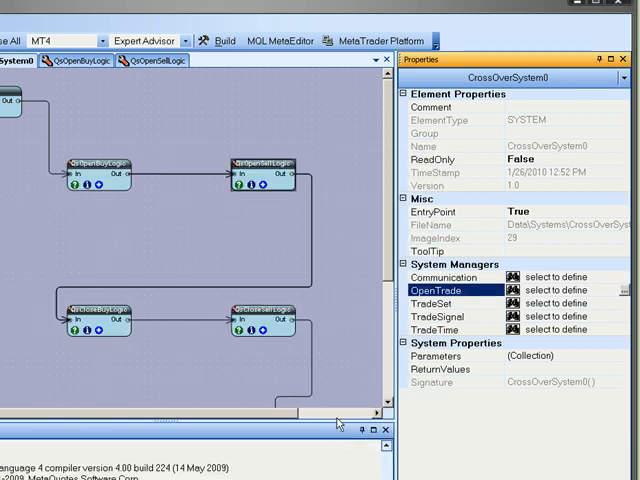
Step: Change the TradeSet symbol from CHART to EURUSD and confirm with Done
click(430, 303)
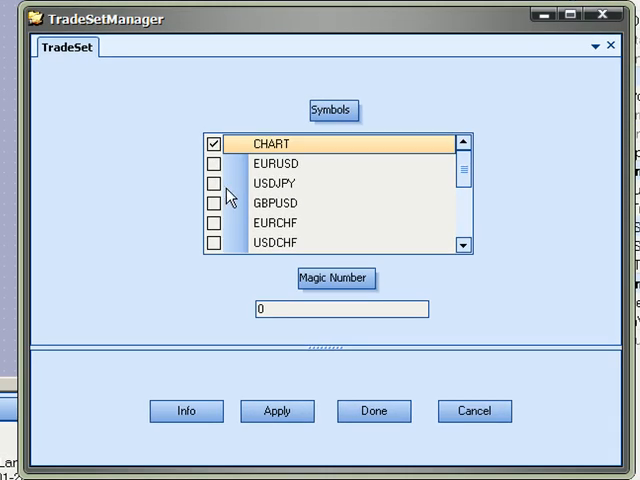
click(212, 141)
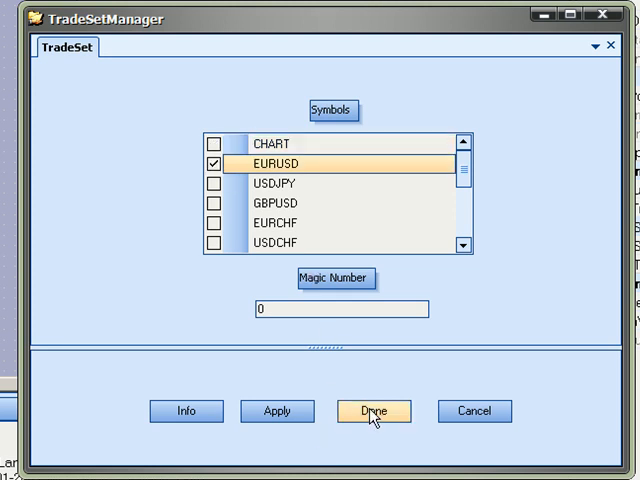
click(372, 411)
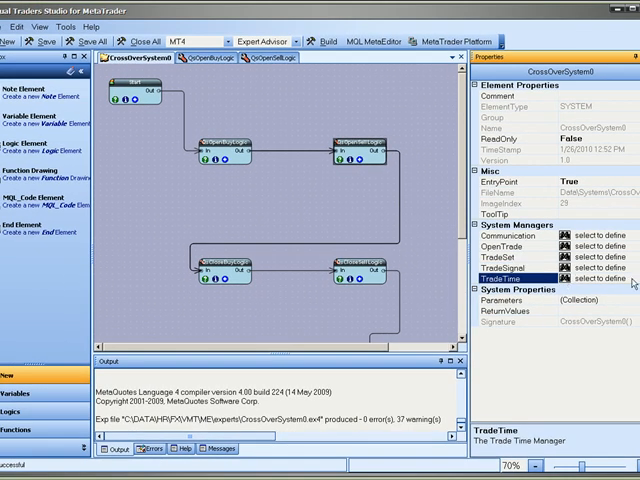
Step: Set TradeTime Friday Period 1 to start hour 14 and end hour 20
click(551, 279)
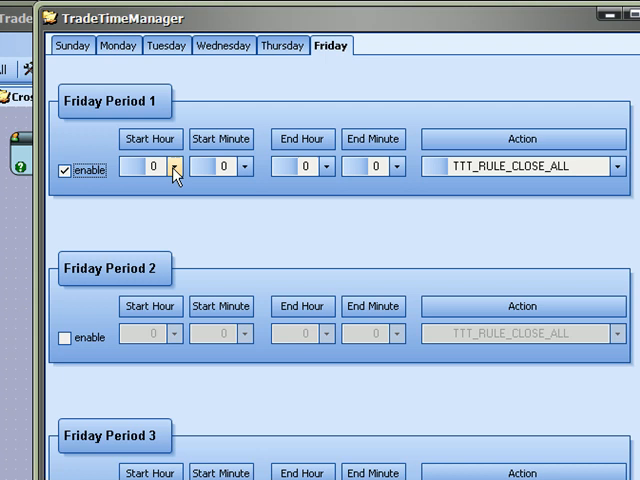
click(178, 166)
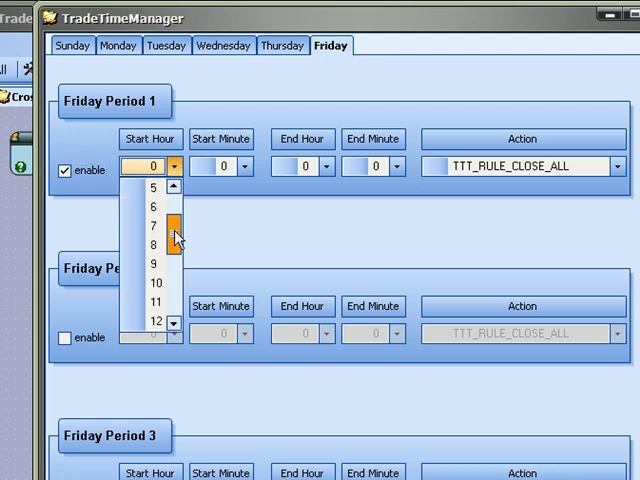
scroll(down, 3)
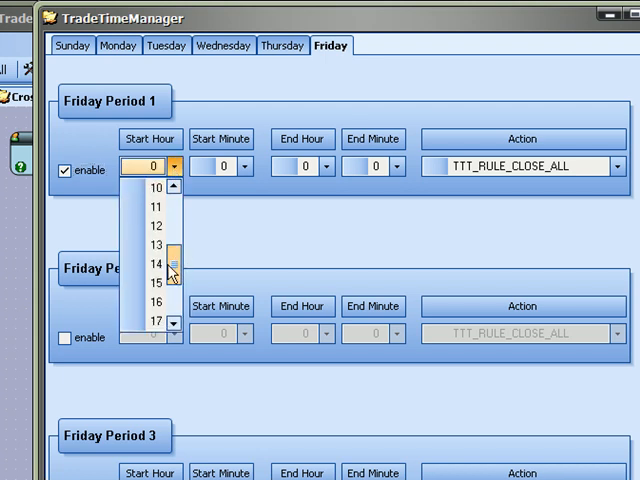
click(156, 263)
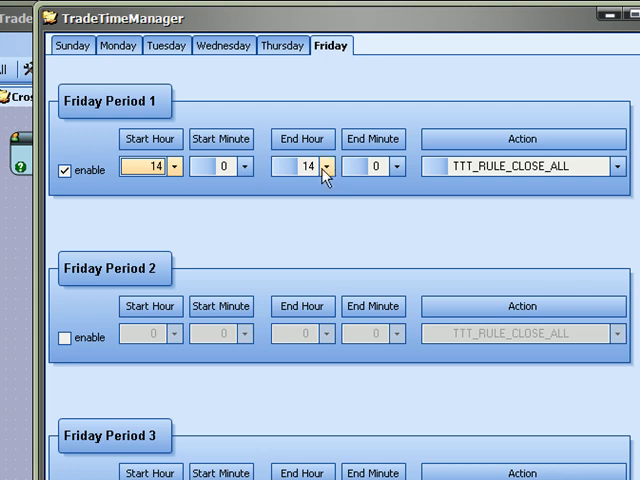
click(325, 166)
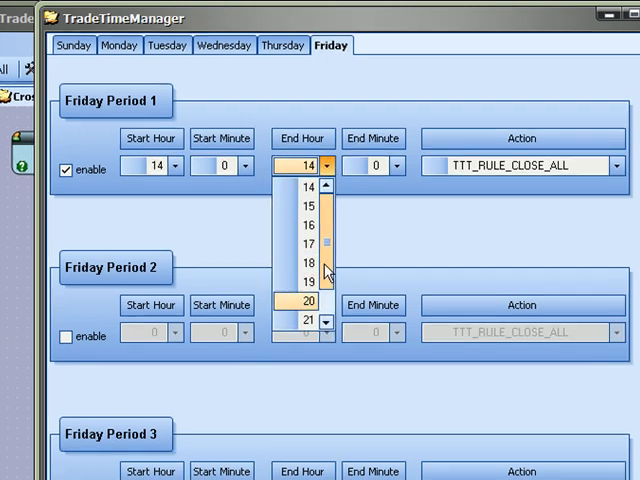
click(300, 301)
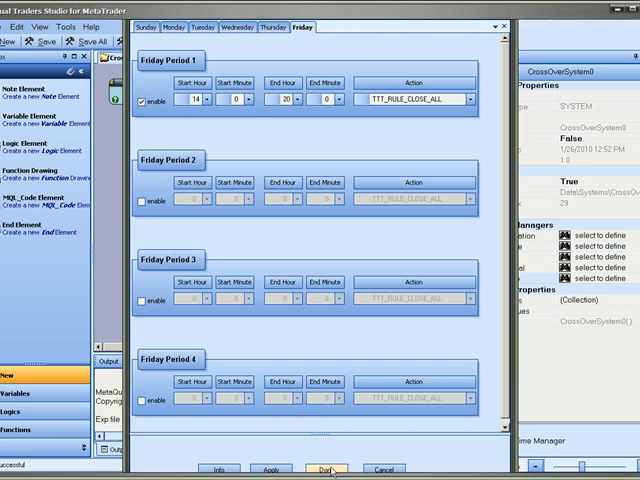
click(335, 468)
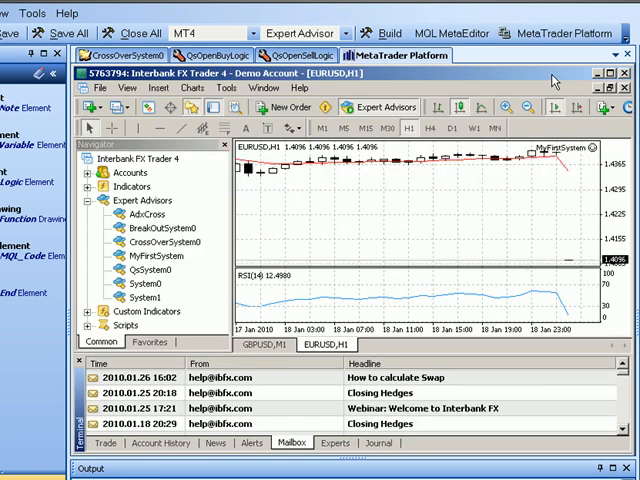
Step: Attach CrossOverSystem0 to the EURUSD H1 chart, keeping default inputs
right_click(570, 147)
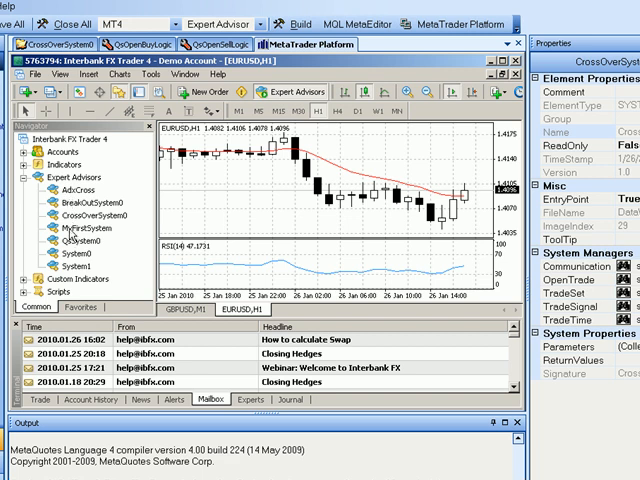
click(92, 216)
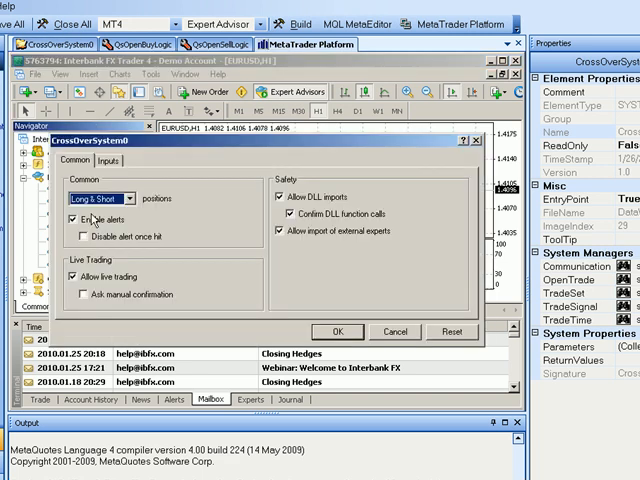
click(110, 154)
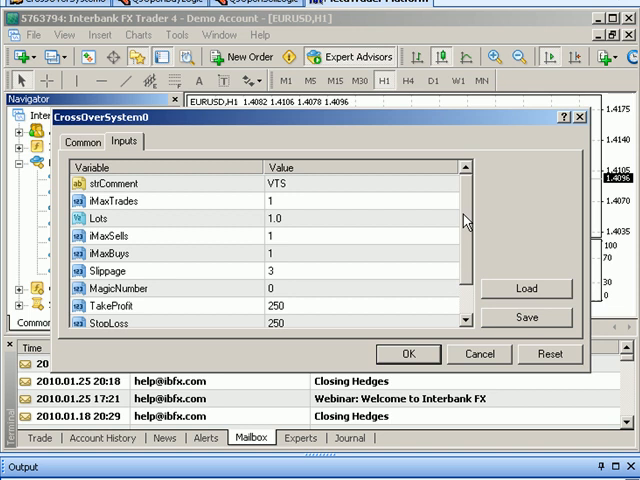
click(408, 353)
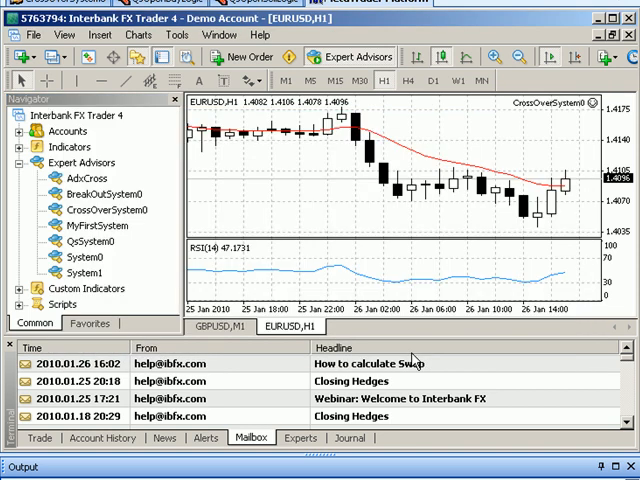